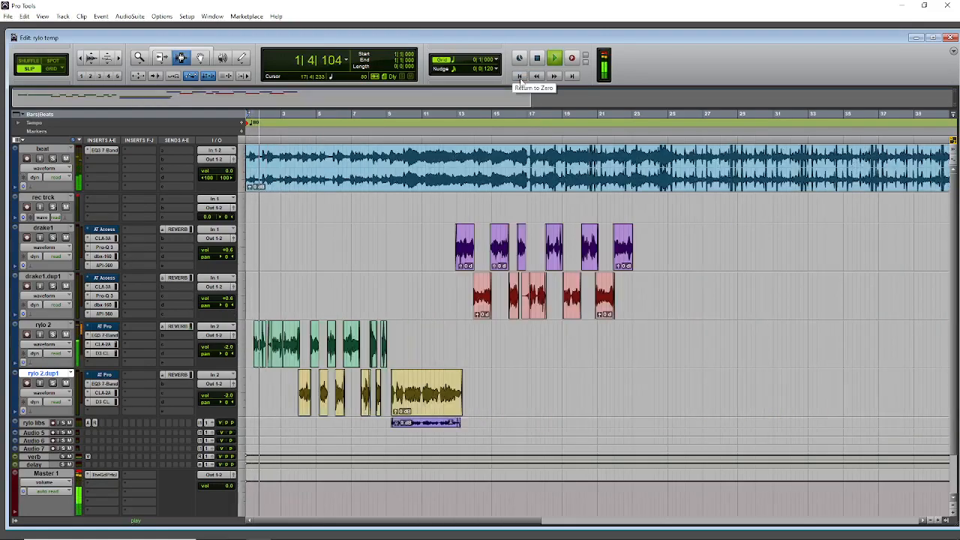
Play the first part of the song from the transport, then stop playback
click(519, 75)
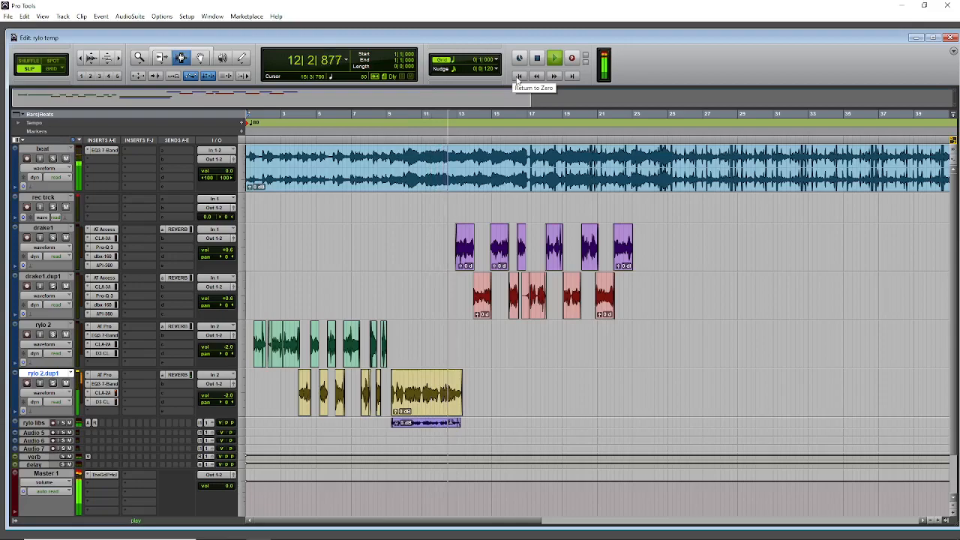
click(519, 75)
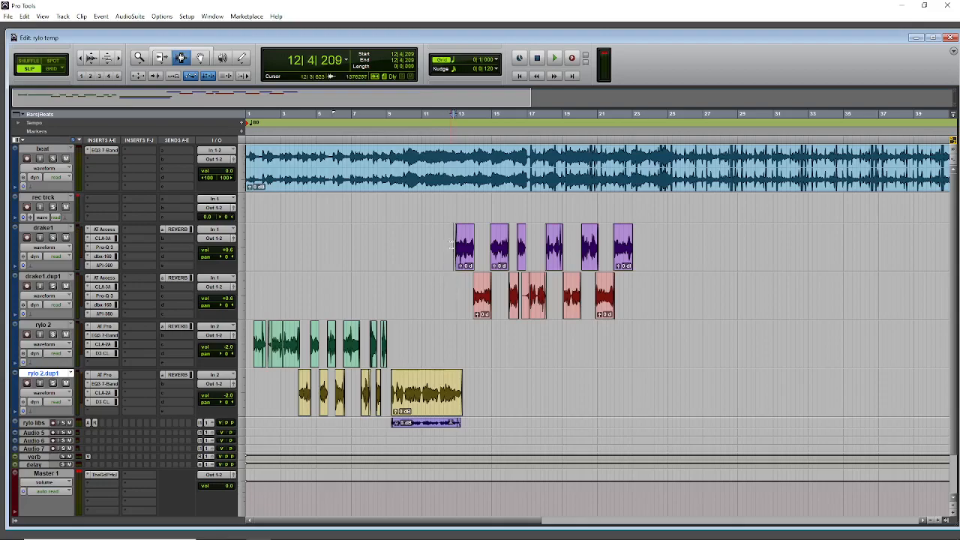
click(553, 57)
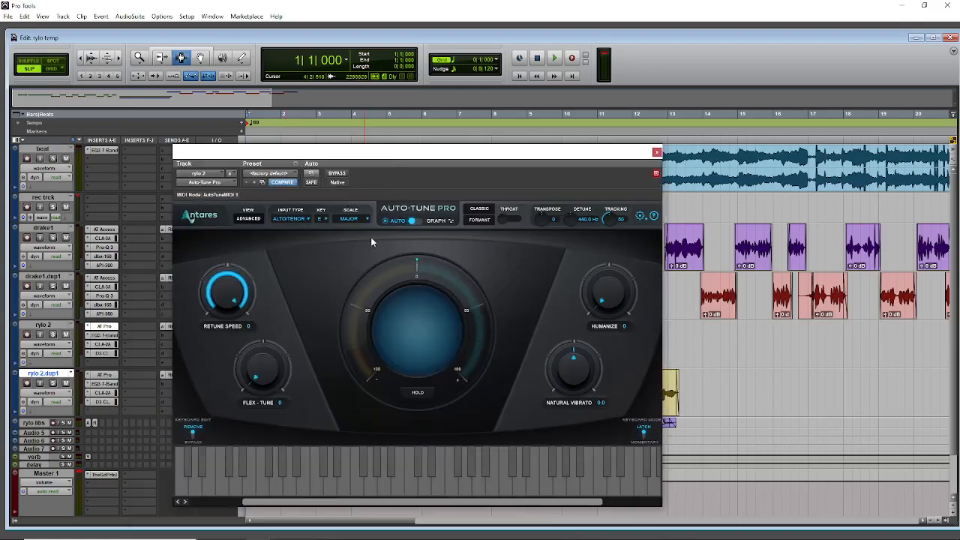
mouse_move(657, 264)
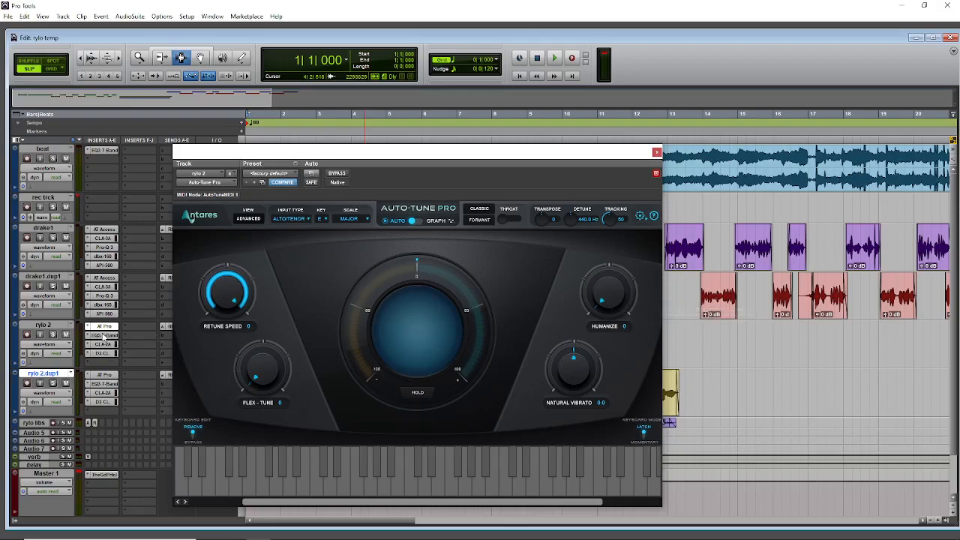
mouse_move(102, 336)
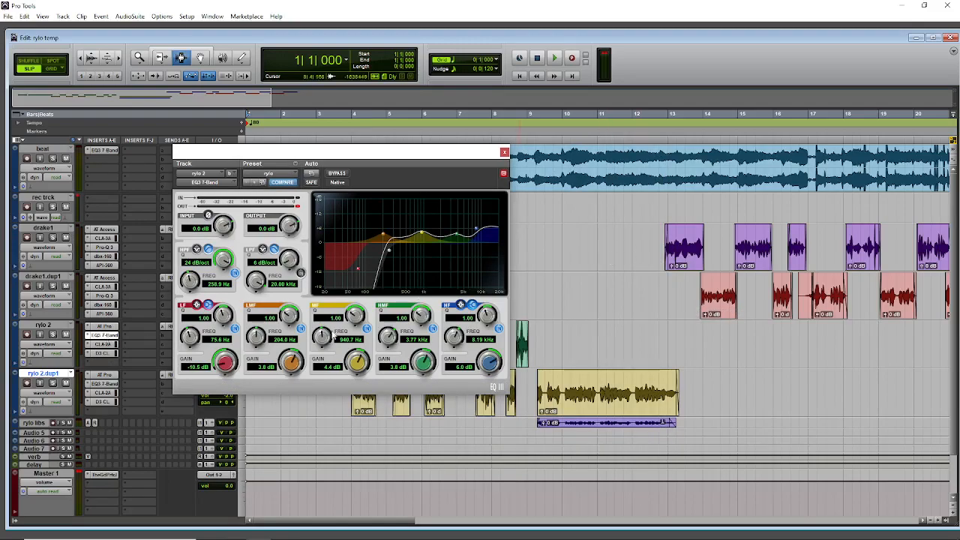
mouse_move(395, 276)
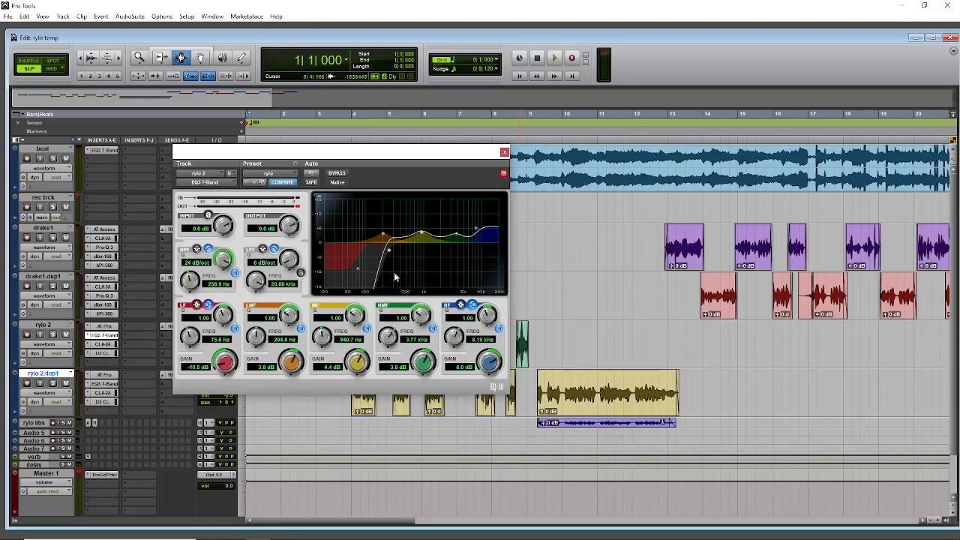
mouse_move(53, 357)
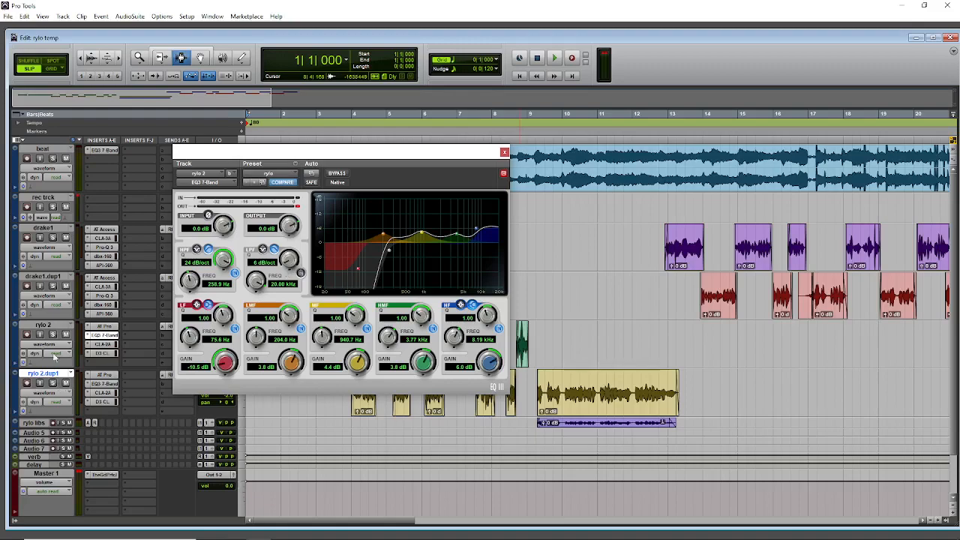
Switch the vocal's plugin window to the CLA-2A compressor insert
click(105, 344)
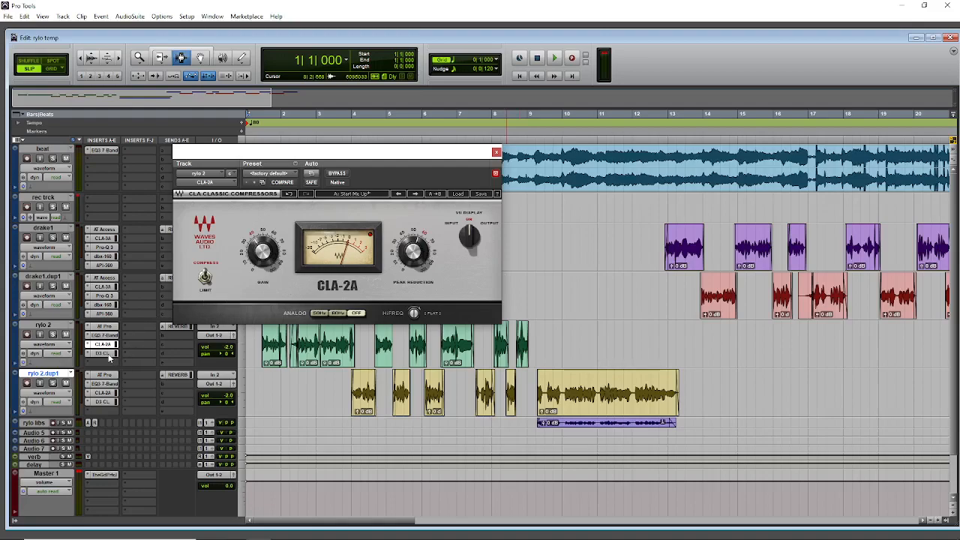
View the vocal's Compressor/Limiter insert, then close the plugin window
drag(262, 252, 267, 258)
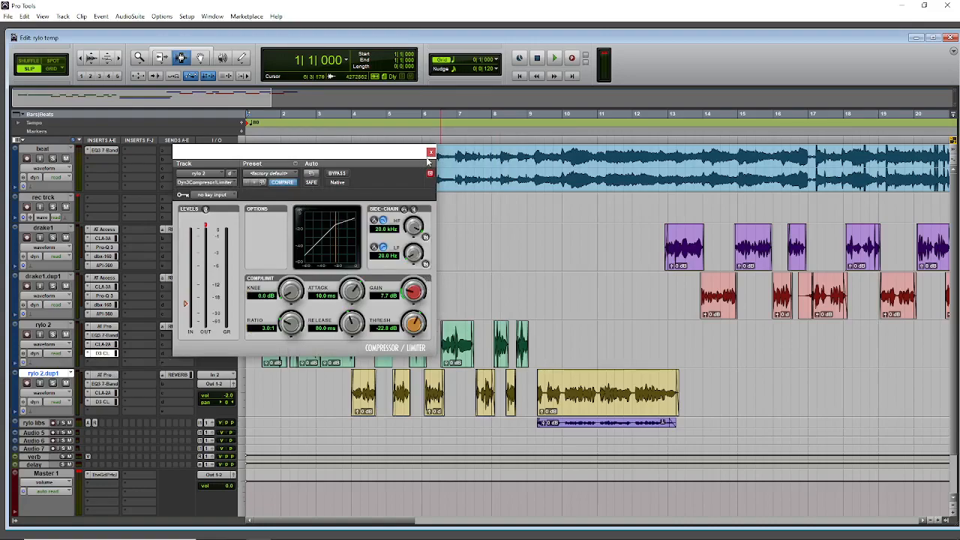
mouse_move(431, 153)
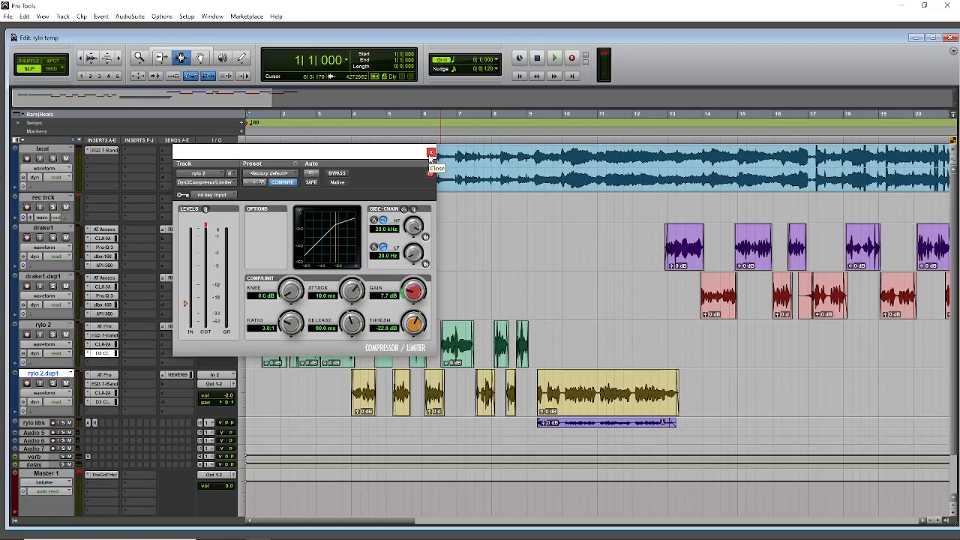
click(431, 153)
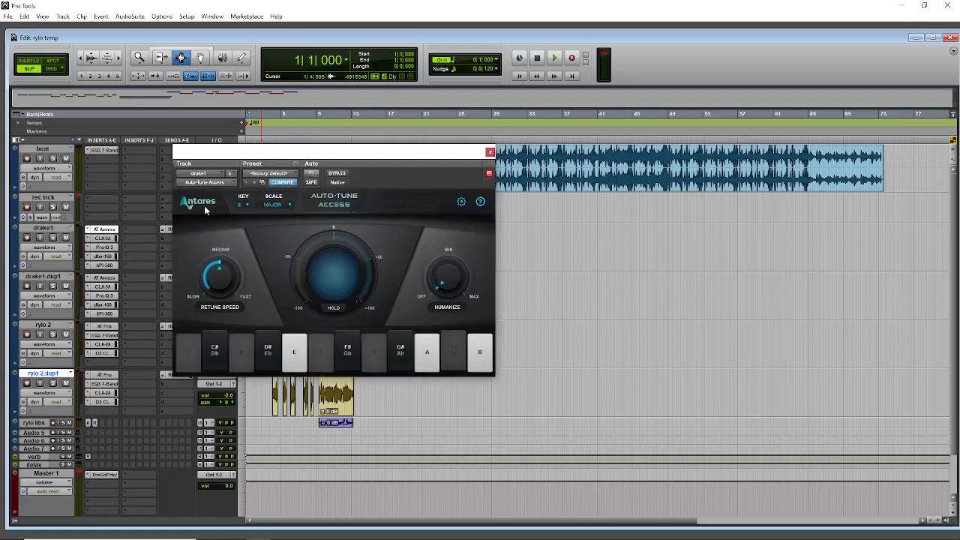
mouse_move(333, 163)
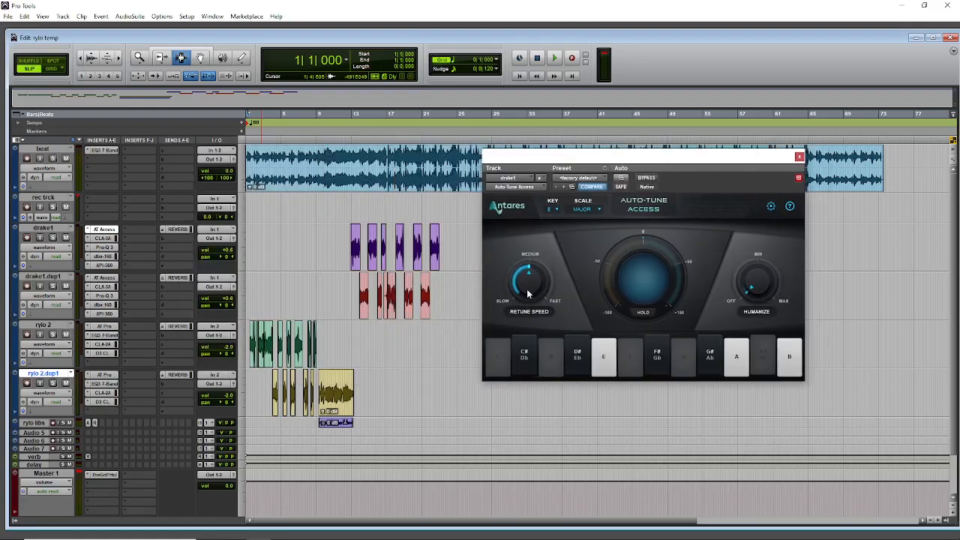
mouse_move(528, 282)
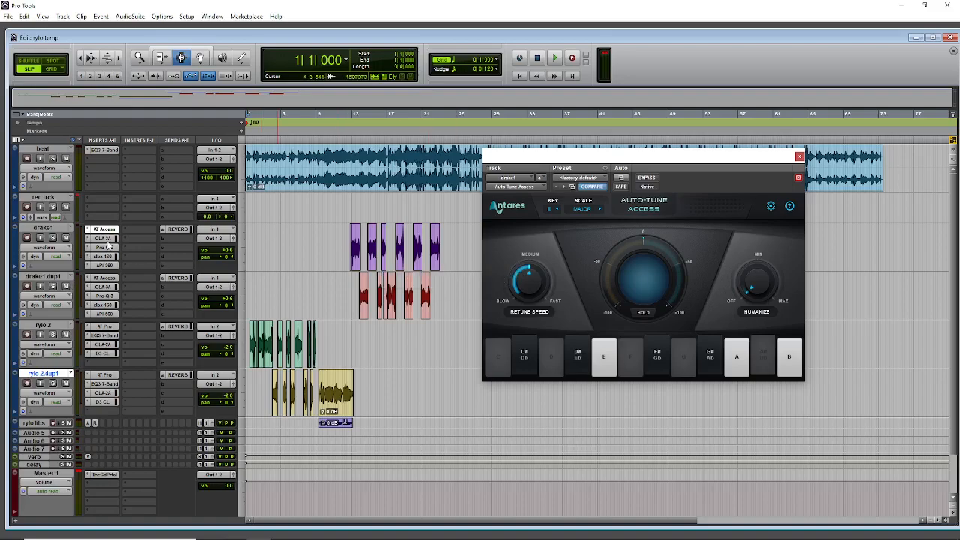
mouse_move(102, 237)
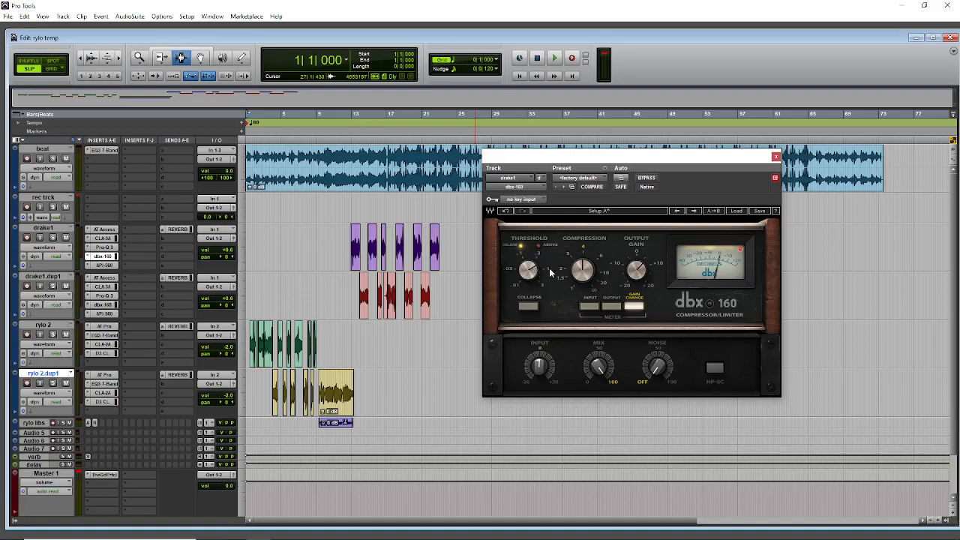
Switch the plugin window to the dbx 160 compressor on the second vocal track
drag(528, 270, 533, 262)
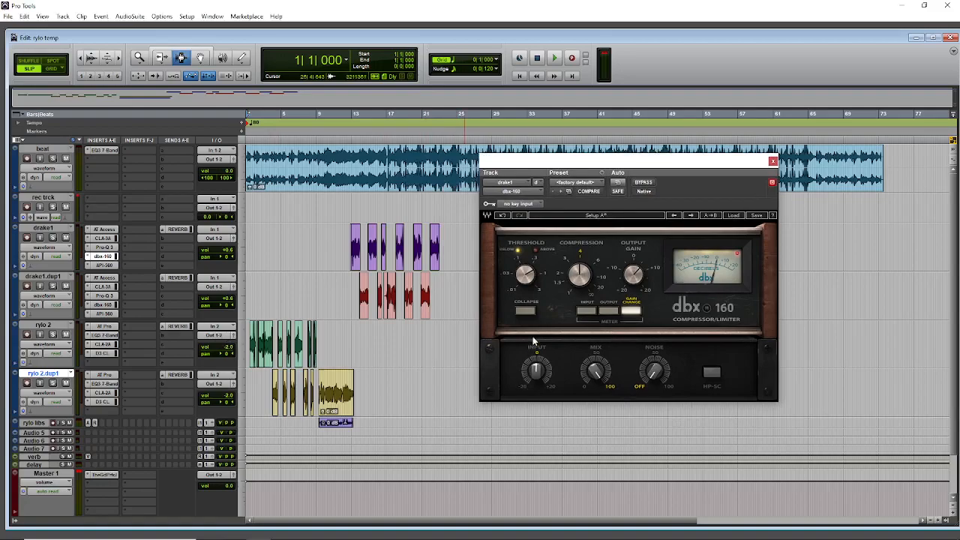
mouse_move(555, 272)
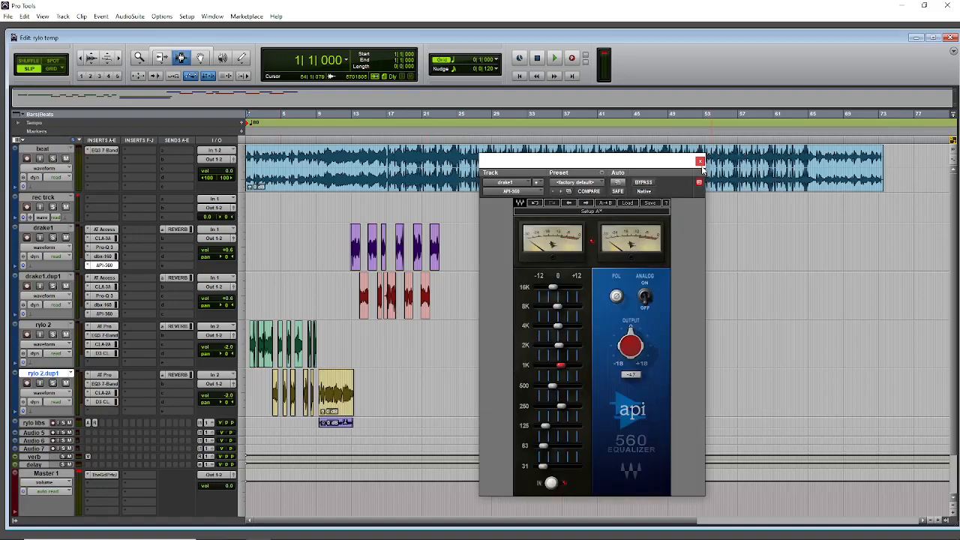
mouse_move(698, 162)
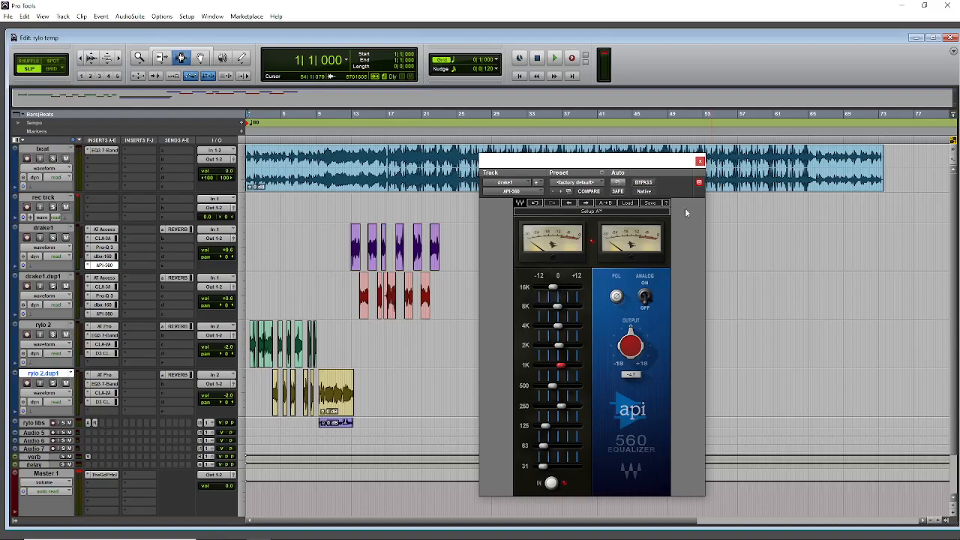
click(699, 162)
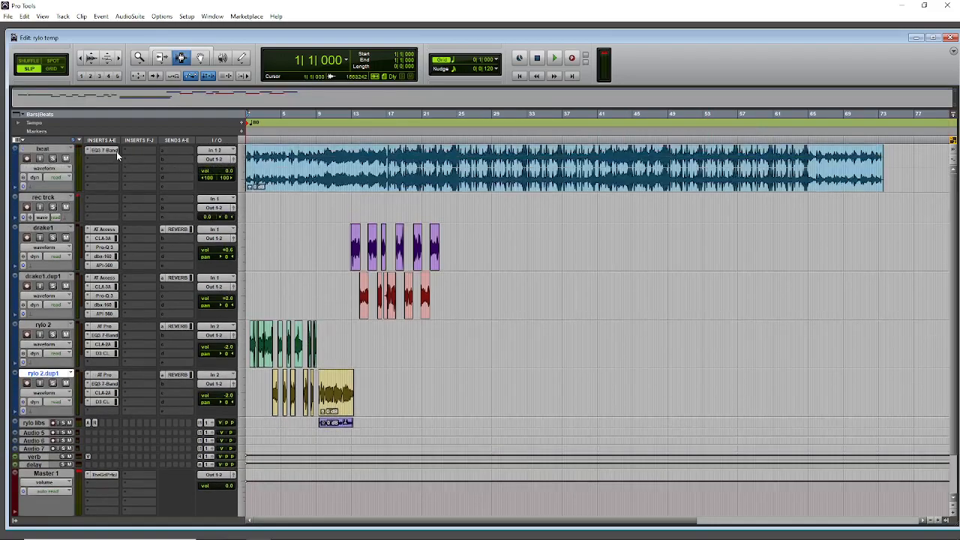
click(102, 150)
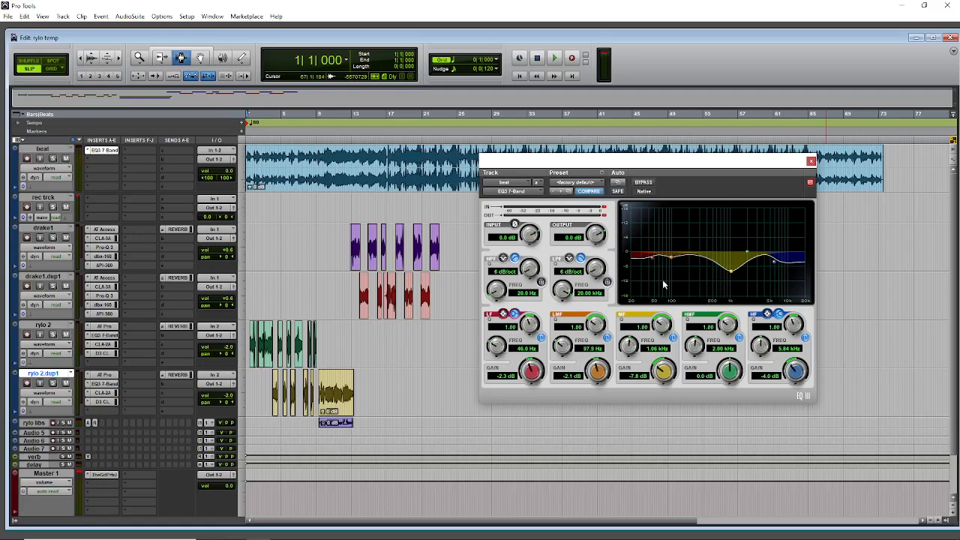
mouse_move(738, 270)
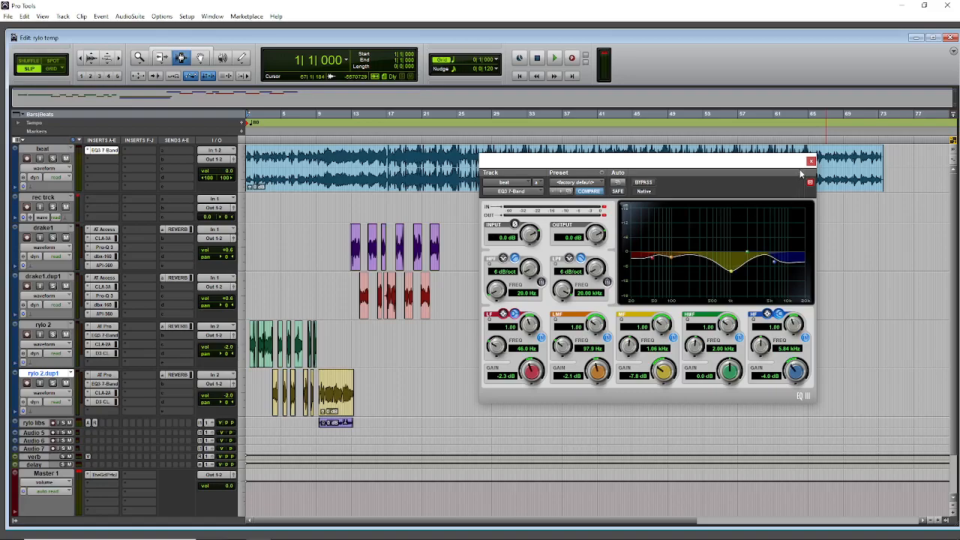
mouse_move(809, 164)
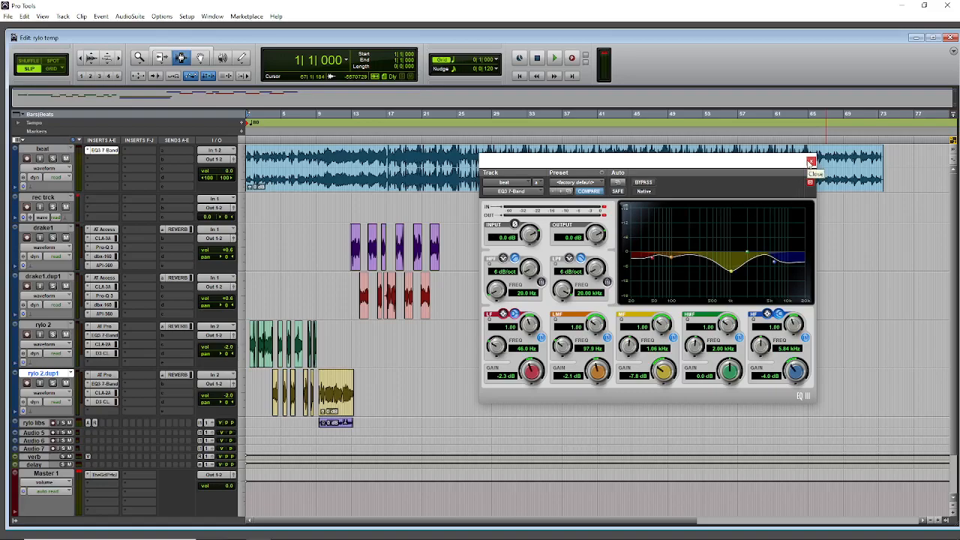
click(810, 162)
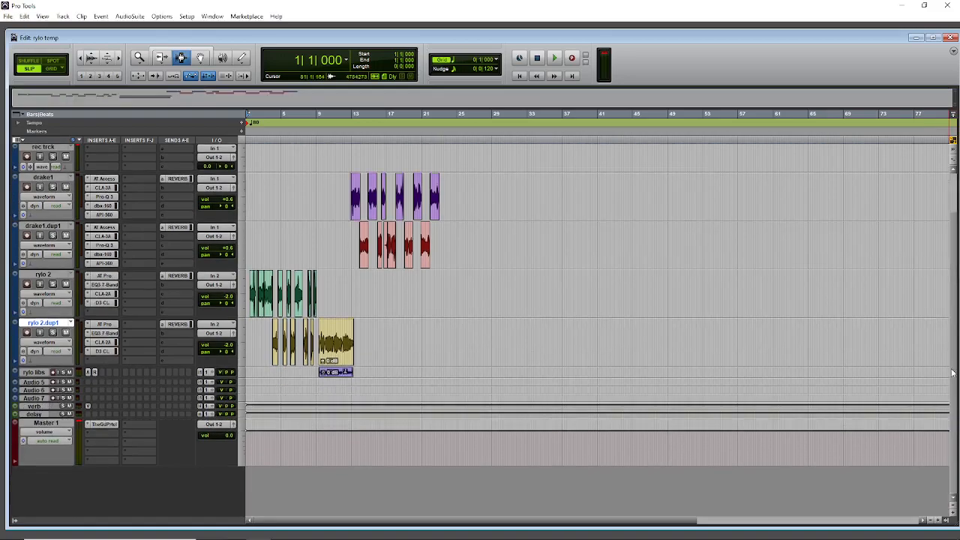
click(104, 423)
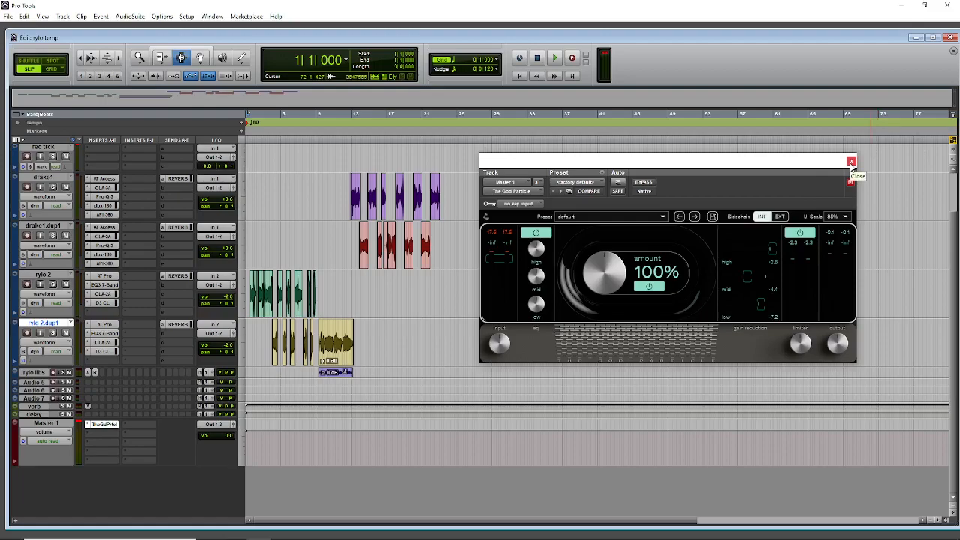
click(852, 162)
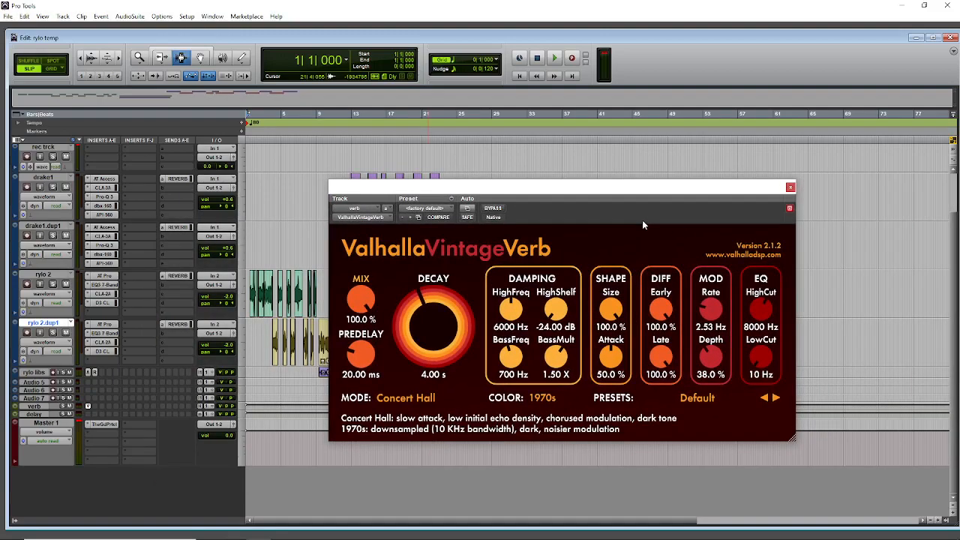
mouse_move(756, 227)
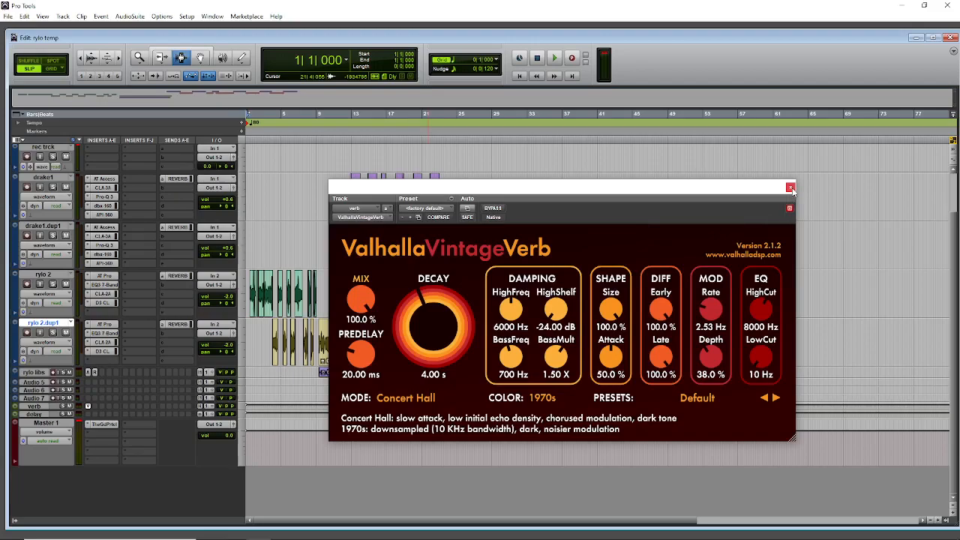
mouse_move(792, 186)
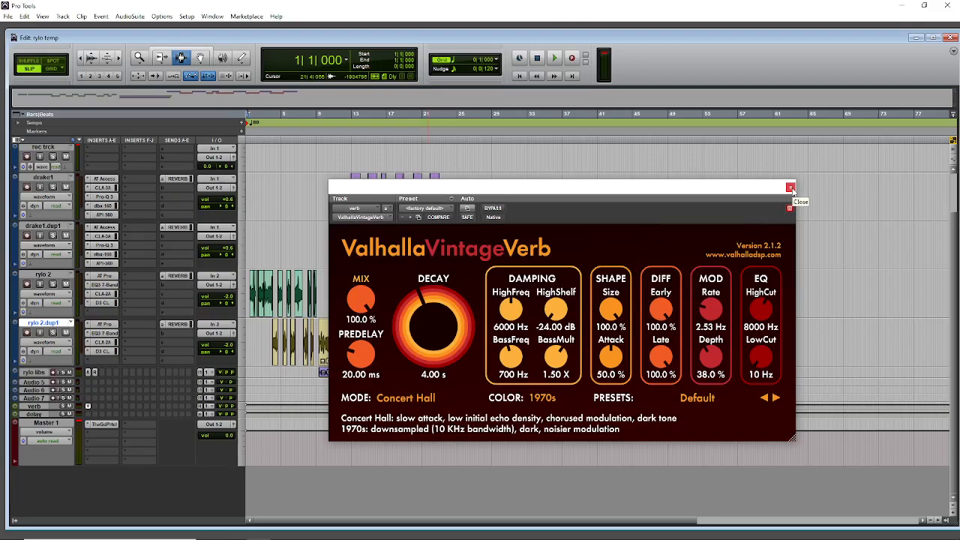
click(791, 187)
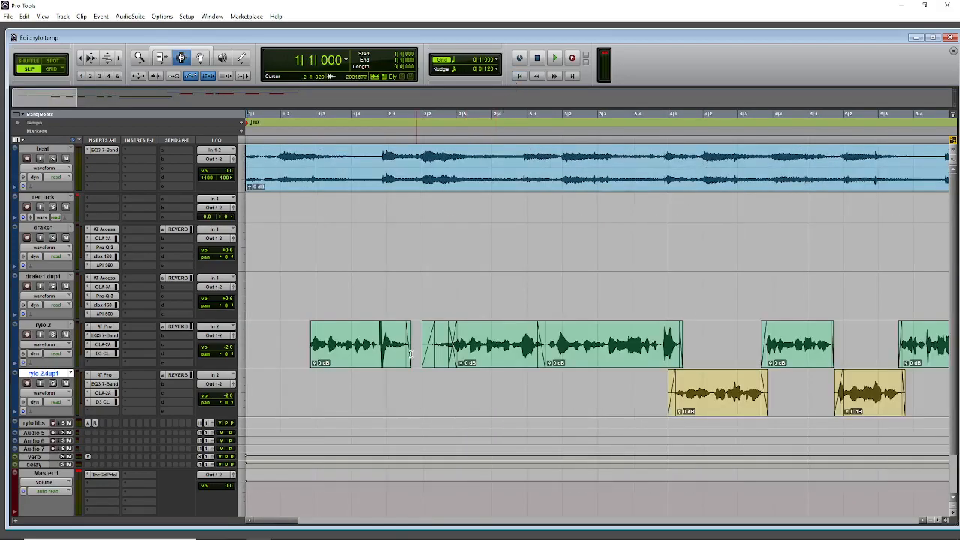
Start playing the song from the beginning after zooming on the clips
click(309, 345)
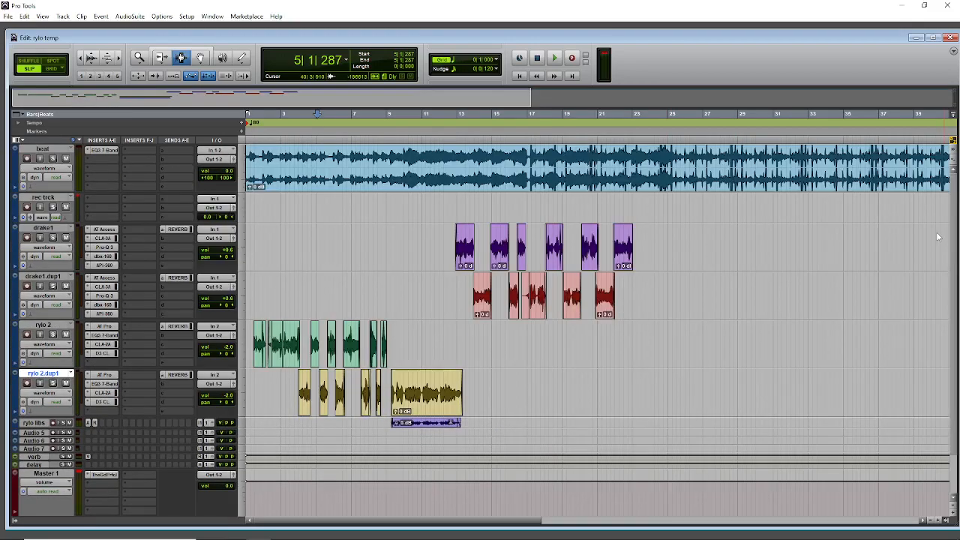
Scroll the session view, then bring up the OBS screen recorder window
scroll(down, 3)
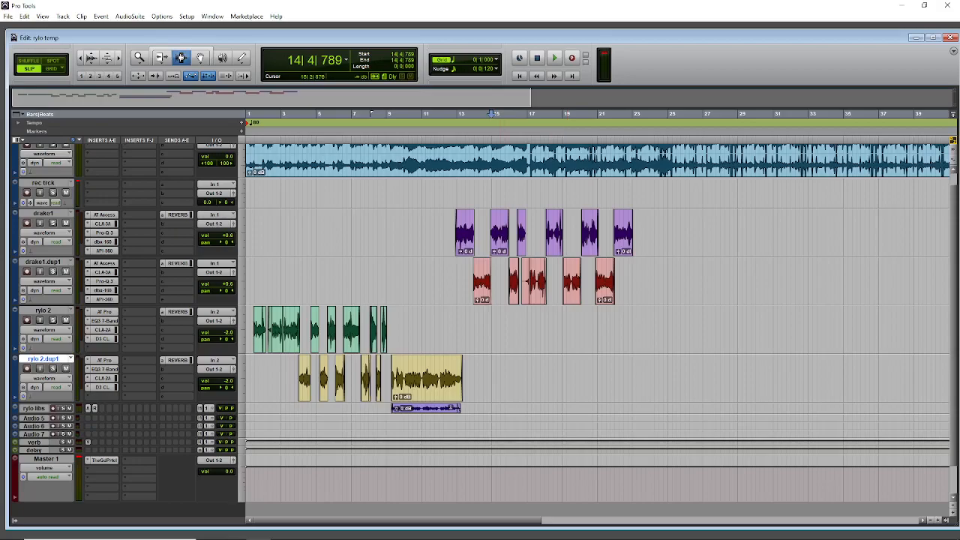
click(237, 531)
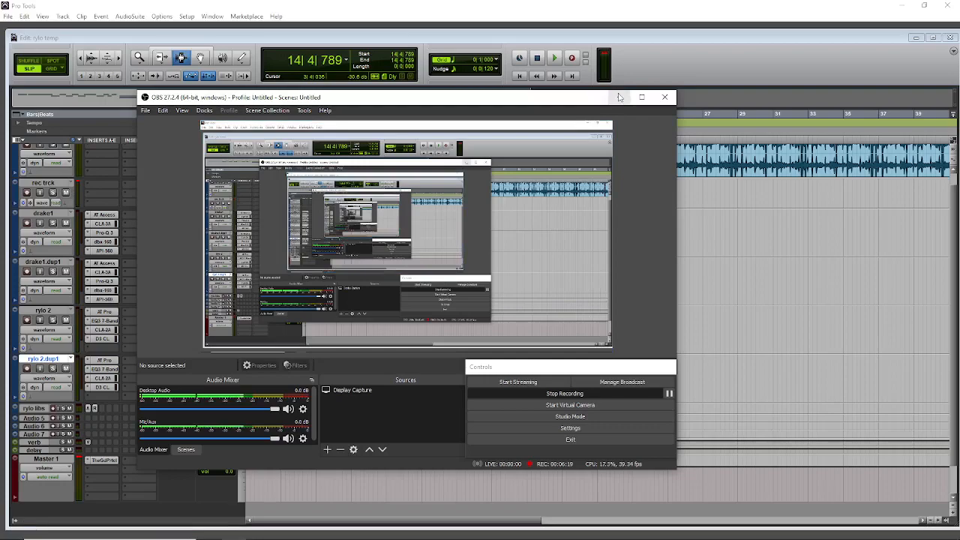
click(663, 96)
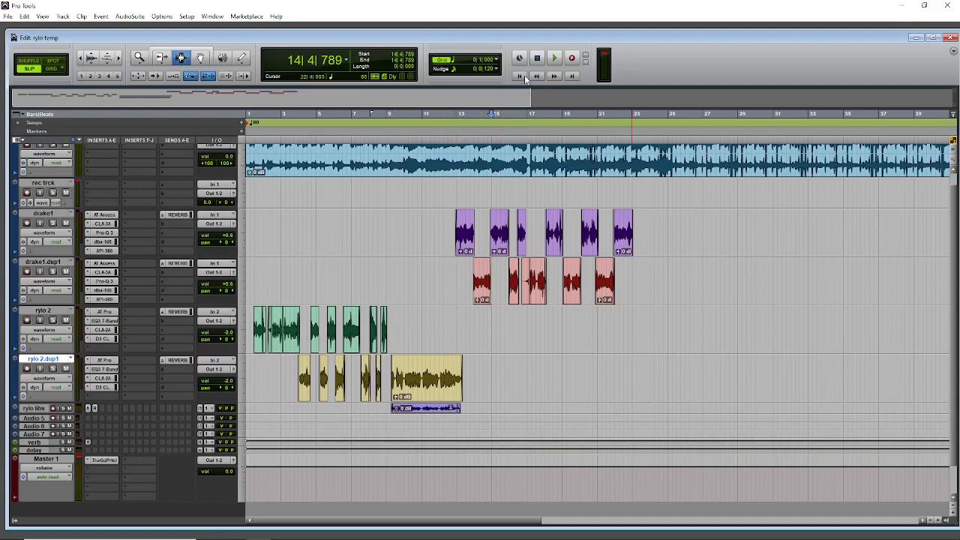
click(519, 75)
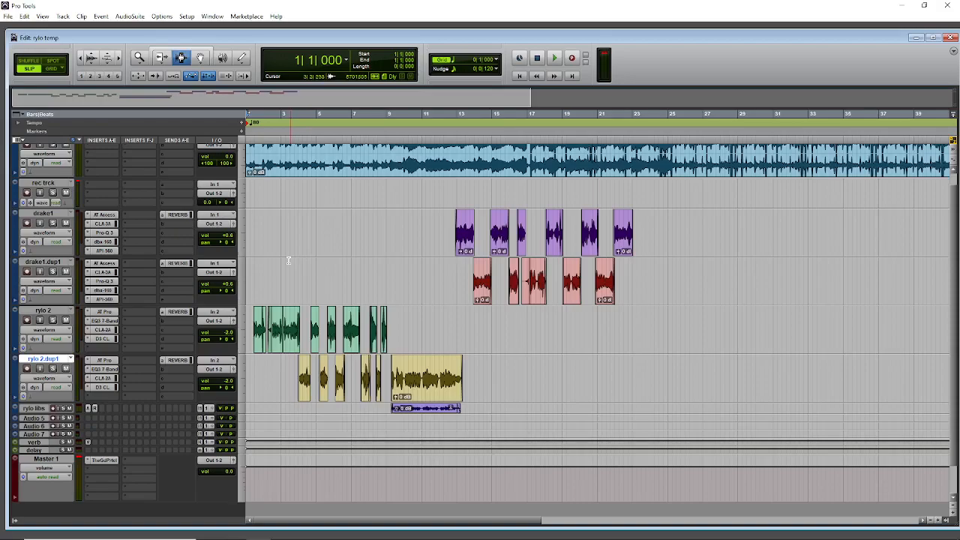
Fit the whole song into the Edit window and play it from the top
click(414, 328)
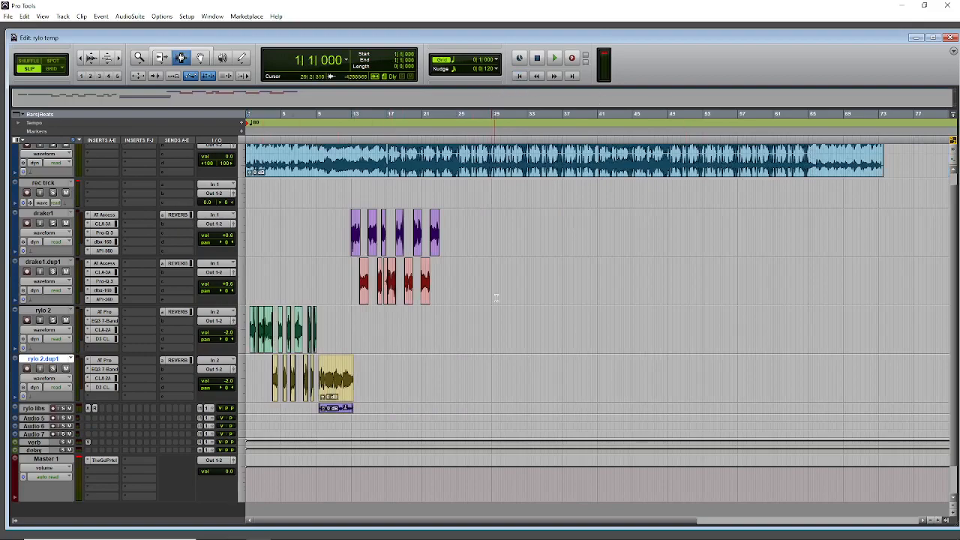
click(554, 57)
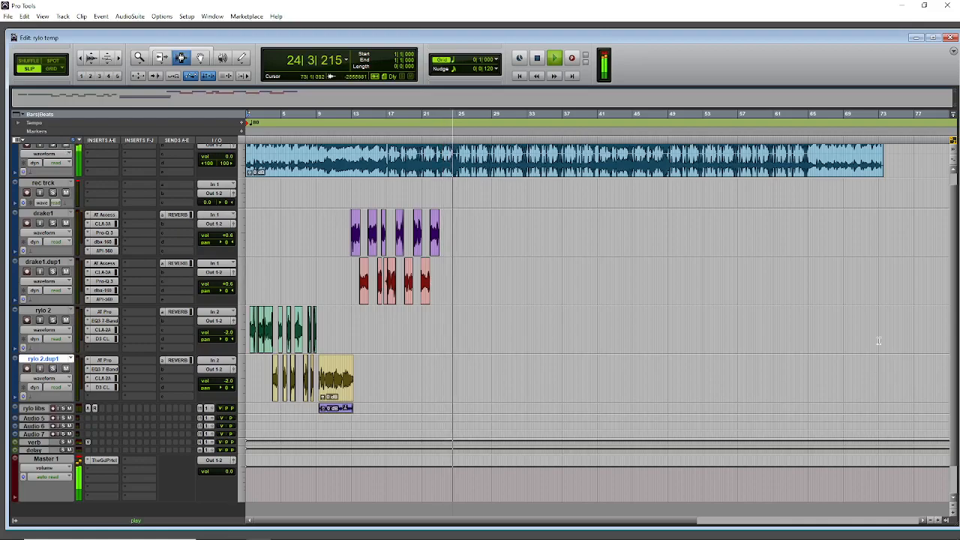
click(536, 57)
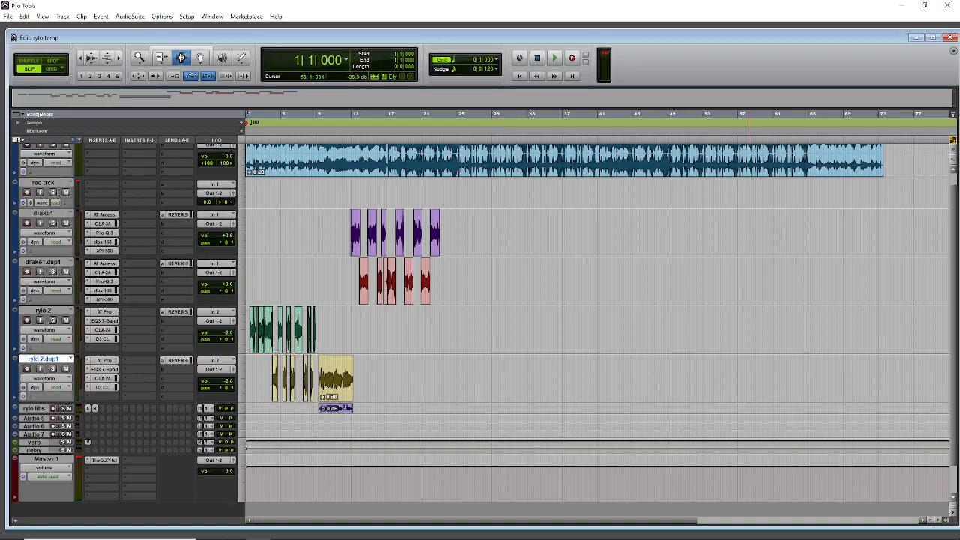